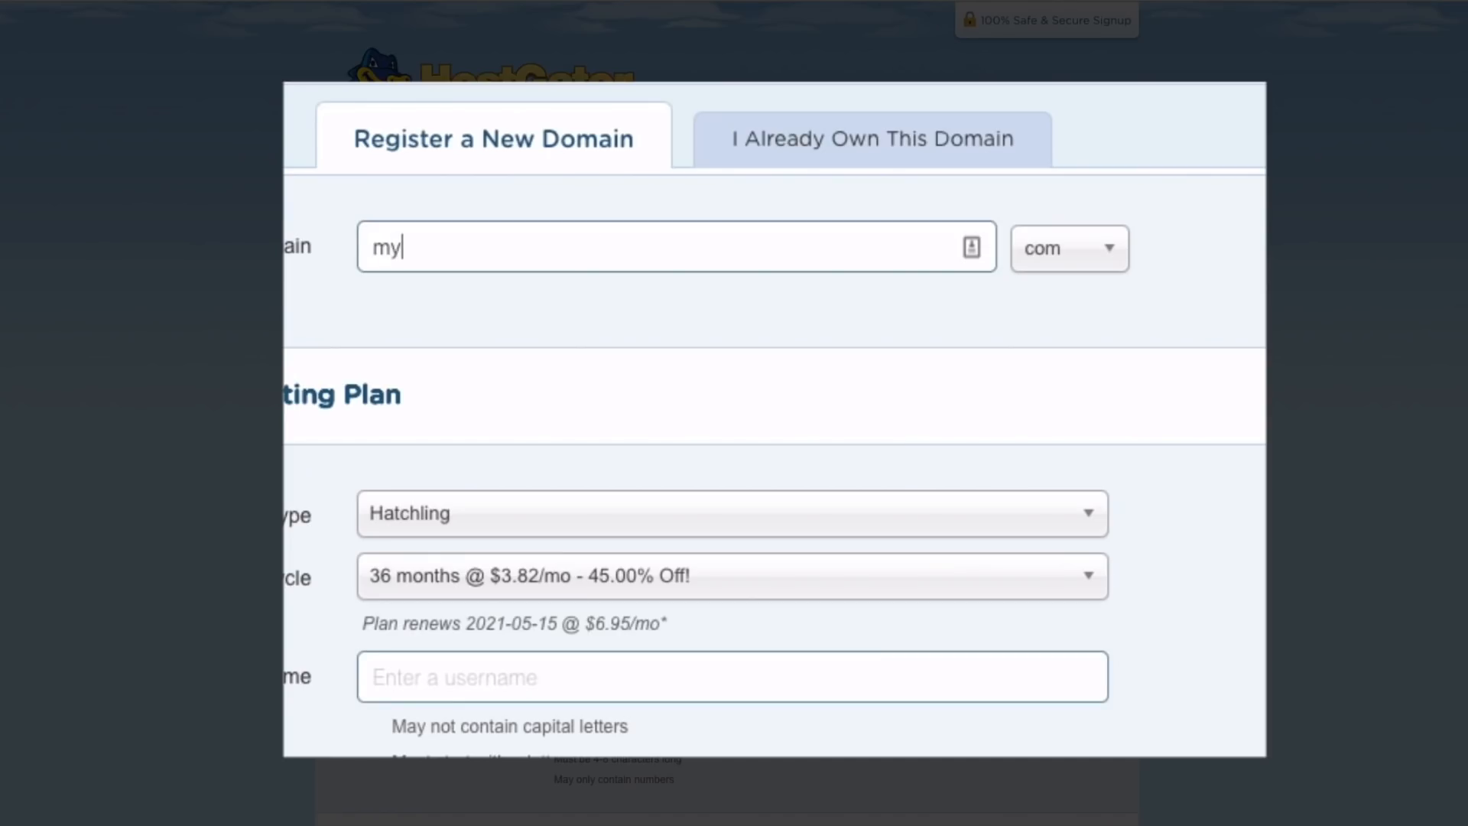
# Scroll down the signup page to reach the Register a New Domain field
pyautogui.scroll(-3)
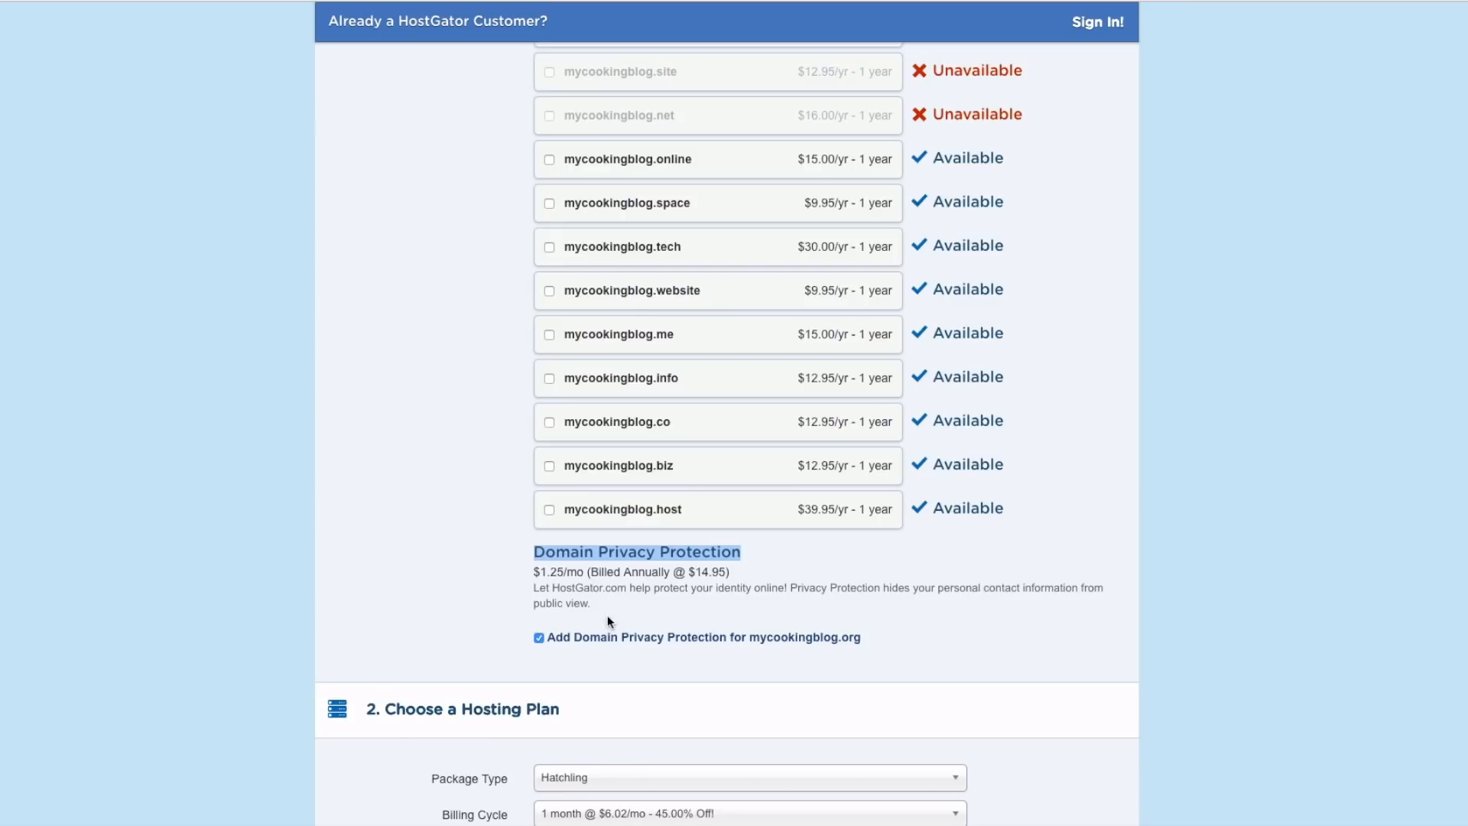
# Scroll down to the package type and billing cycle options for the Hatchling monthly plan
pyautogui.scroll(-3)
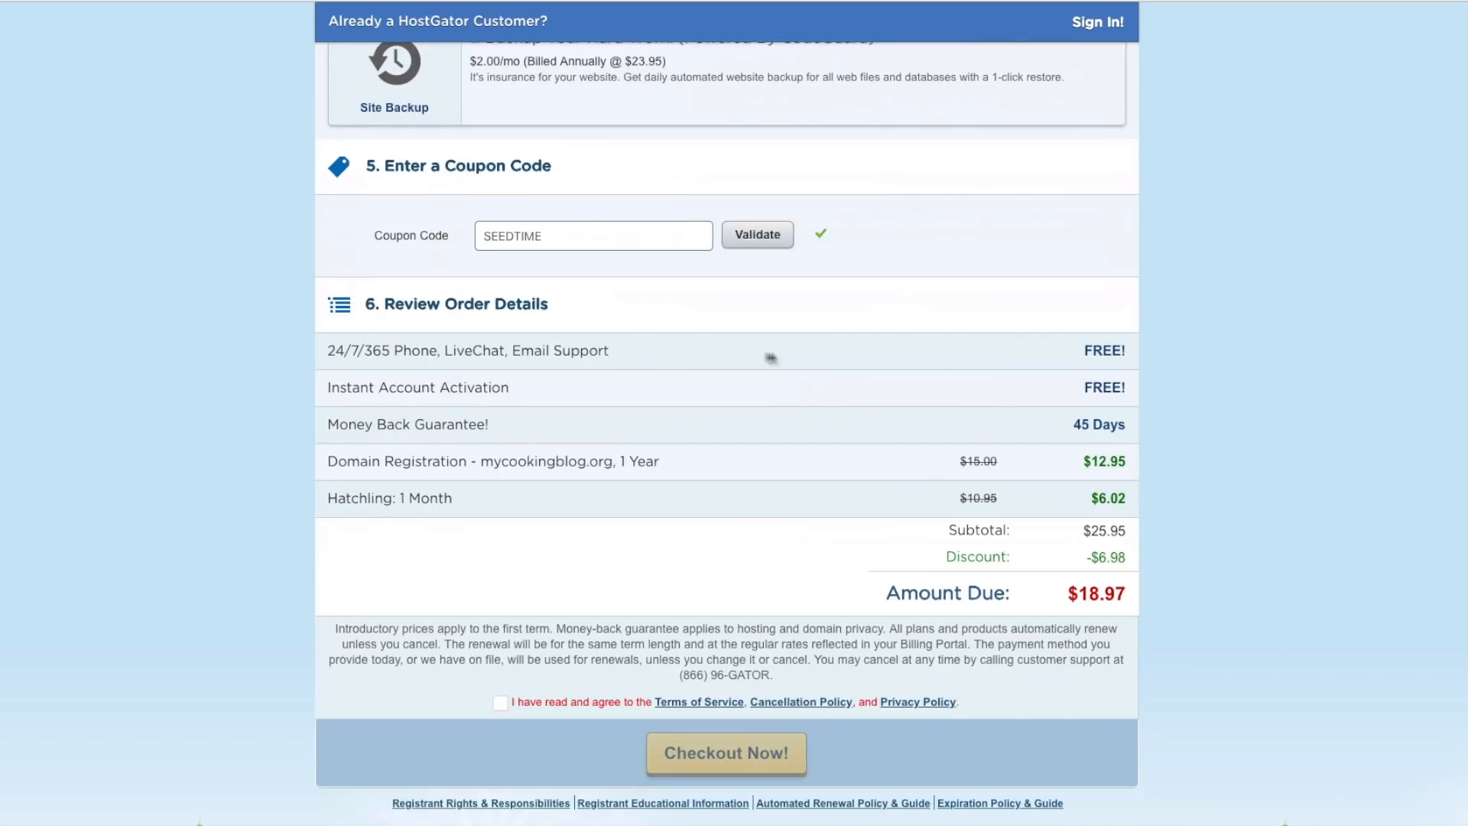
pyautogui.moveTo(577, 400)
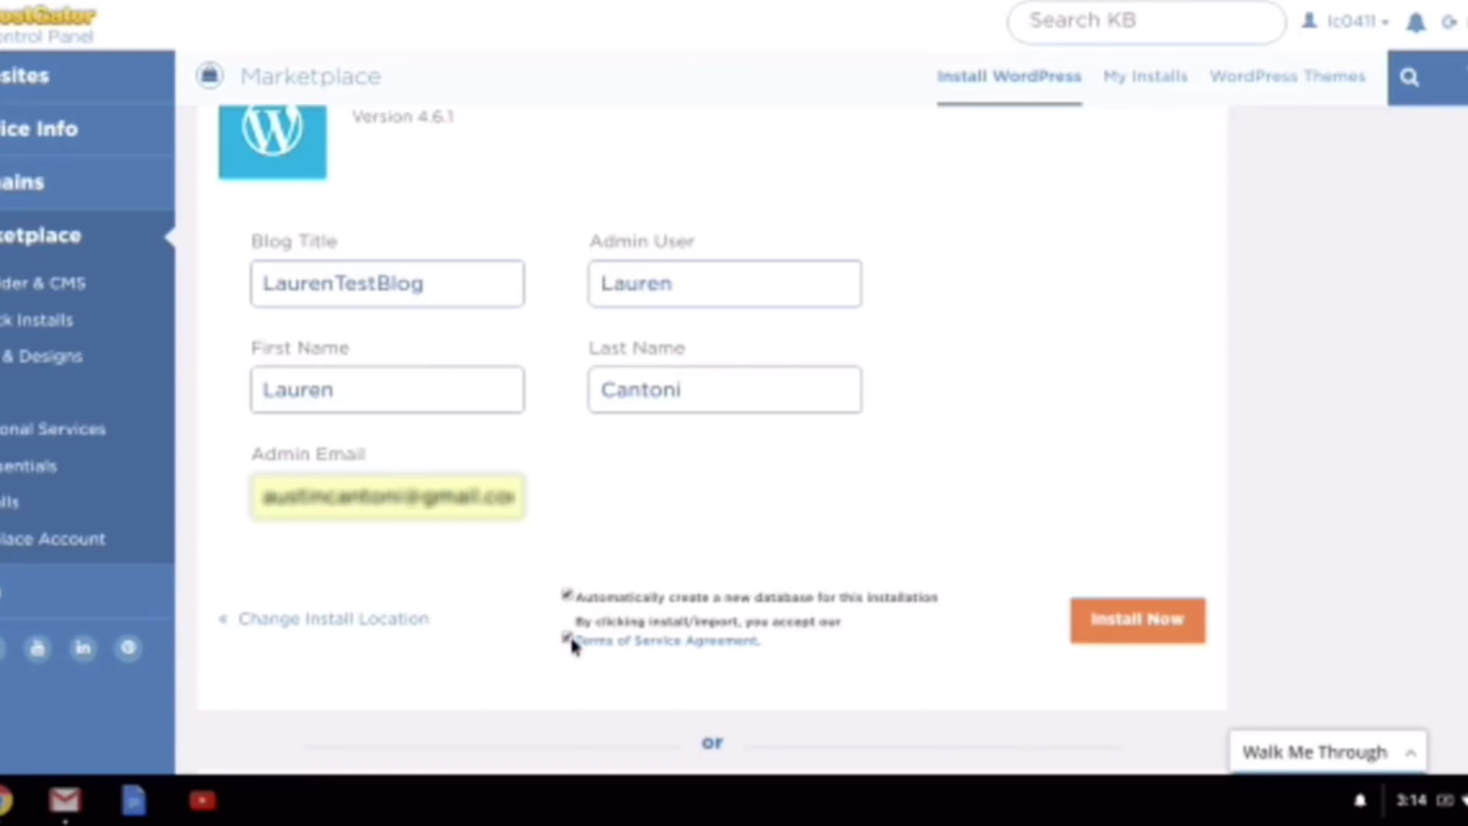
# Accept the Terms of Service for the WordPress installation
pyautogui.click(1136, 619)
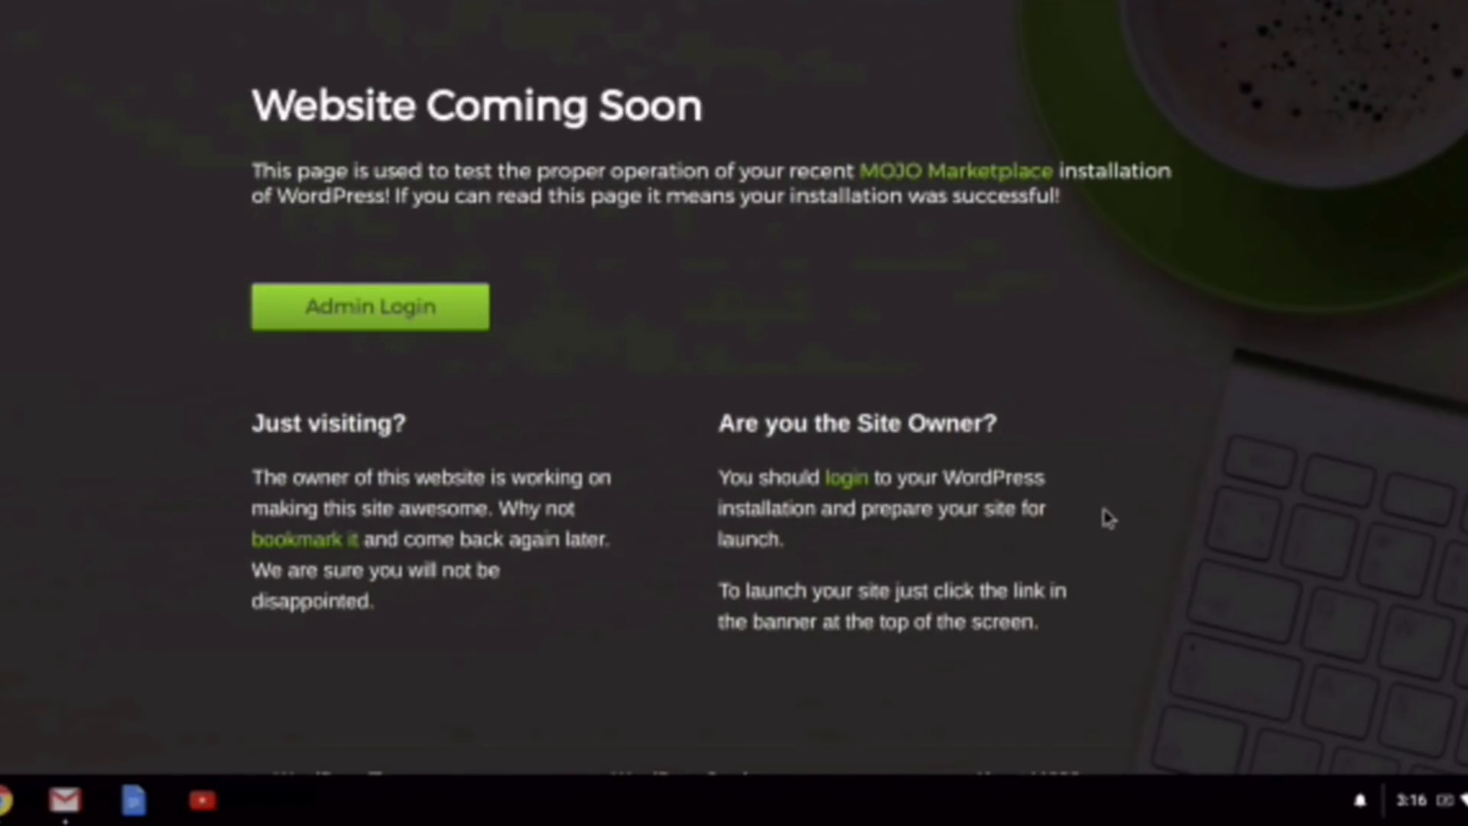
# Reach the WordPress admin login page from the Coming Soon page's Admin Login button
pyautogui.click(370, 306)
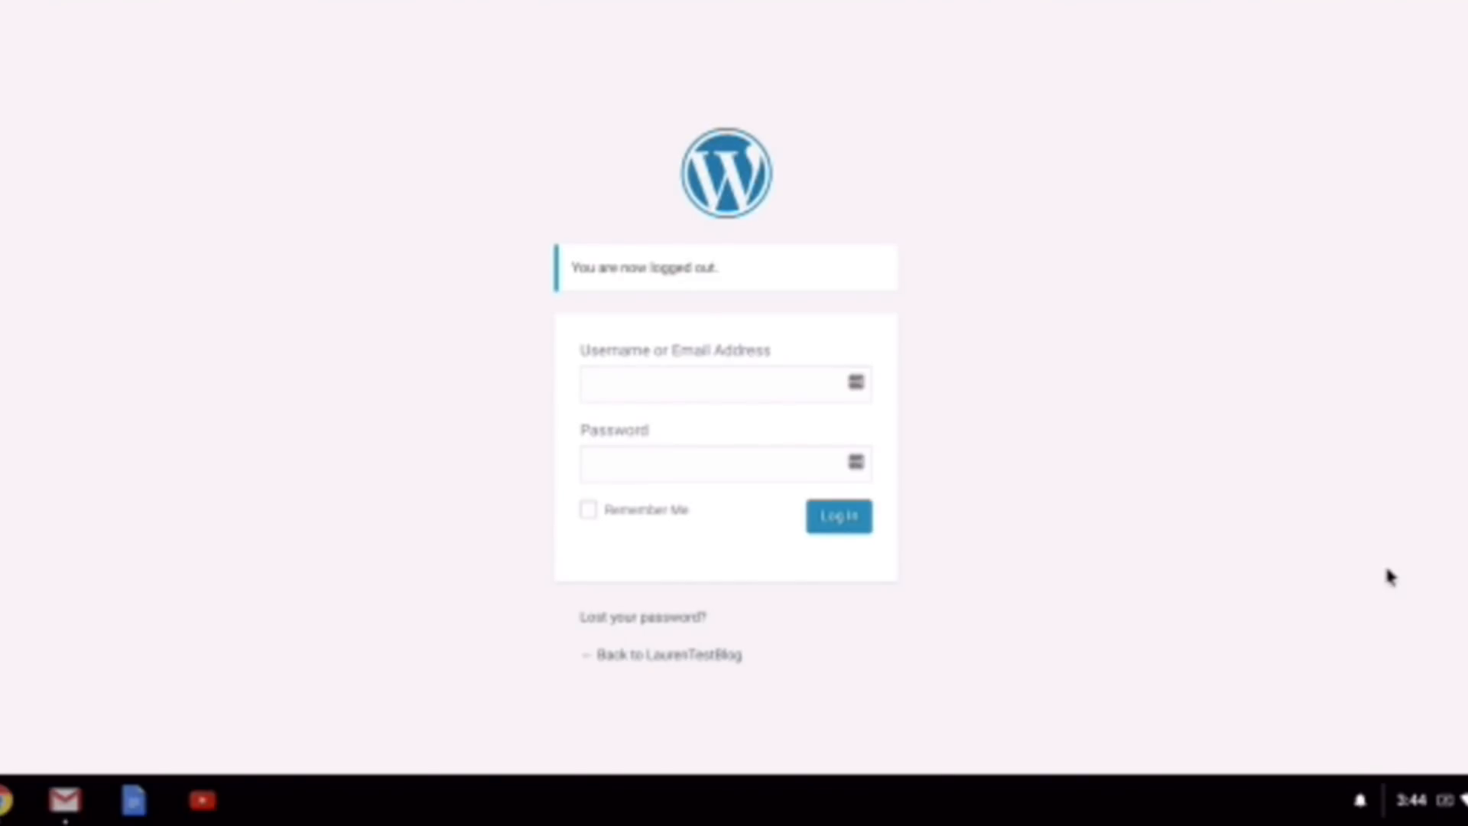